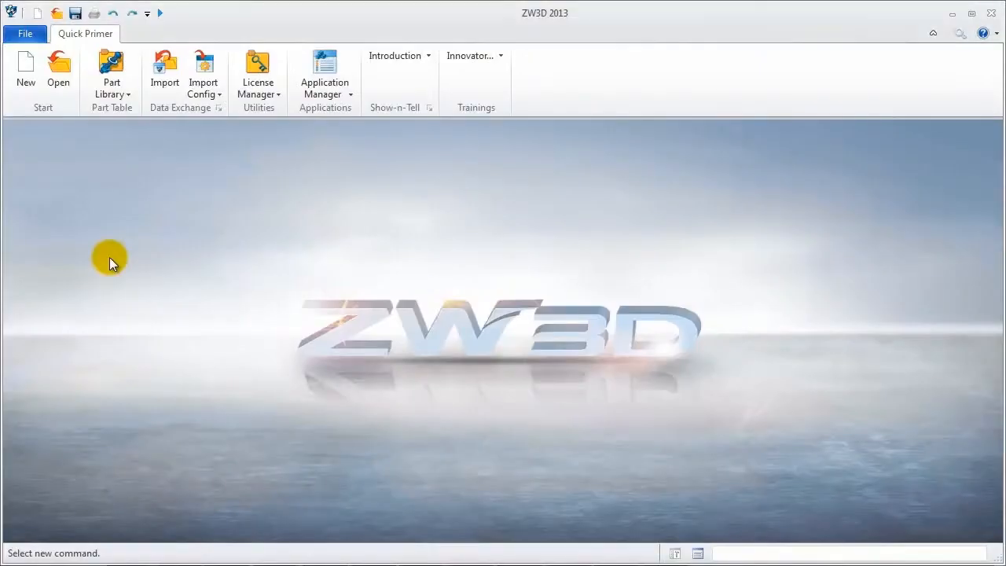
Open the Big shaft part from the ZW3D Training folder and display it shaded.
click(58, 71)
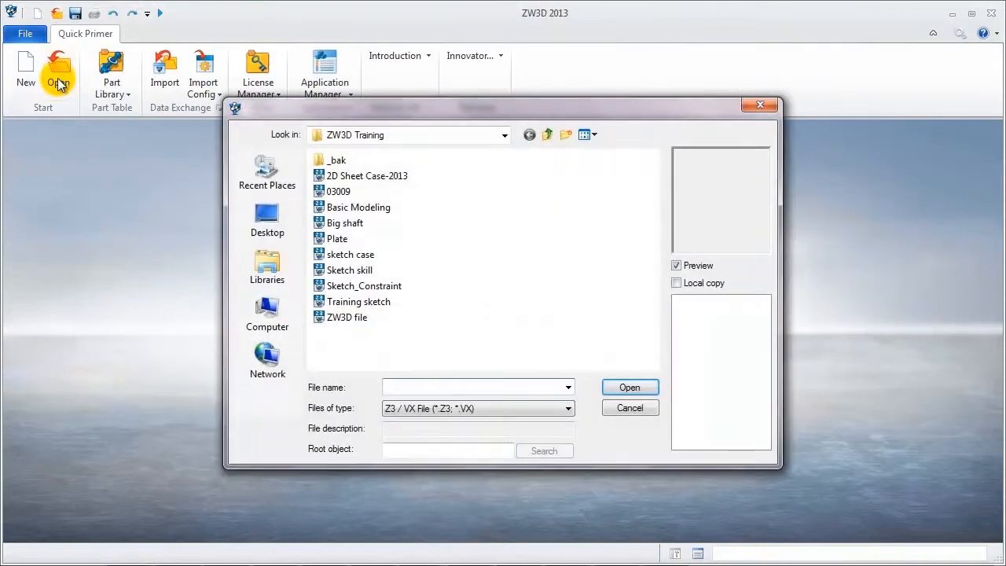
click(344, 222)
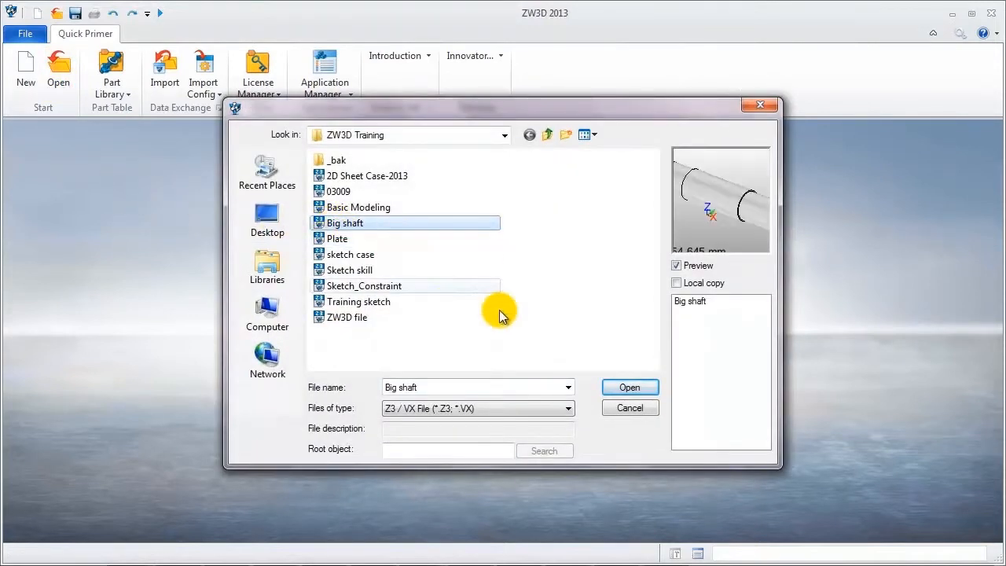
click(629, 387)
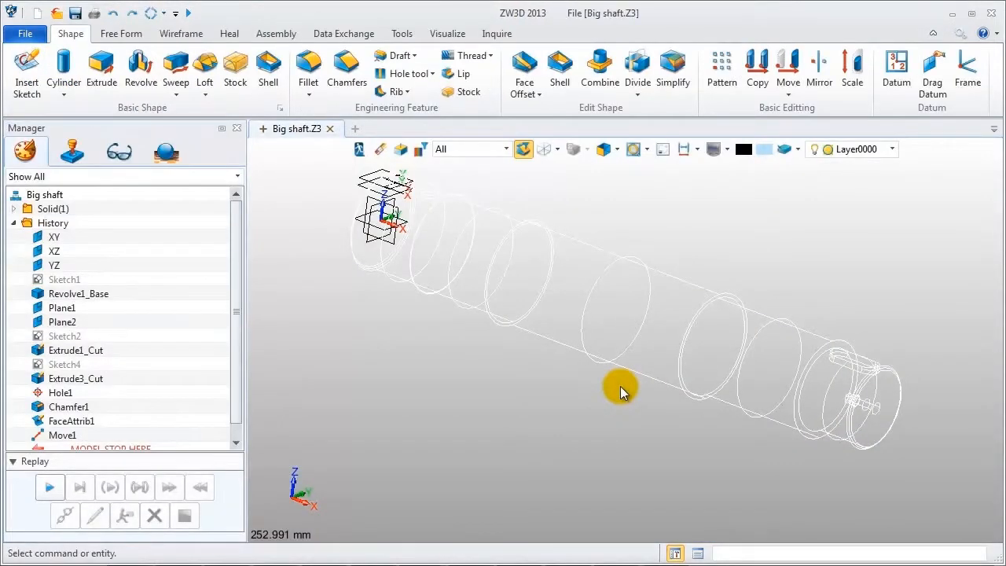
click(542, 149)
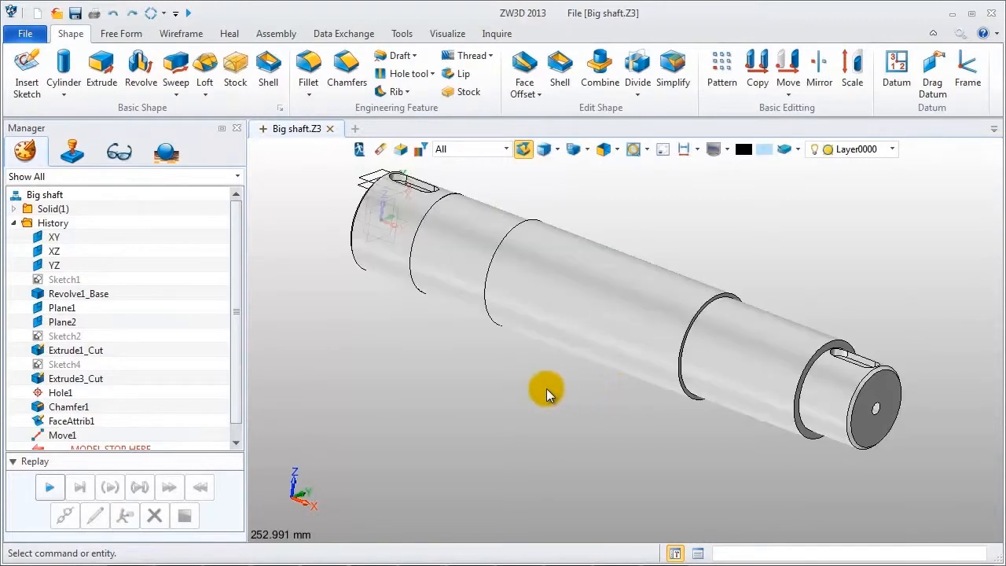
mouse_move(319, 260)
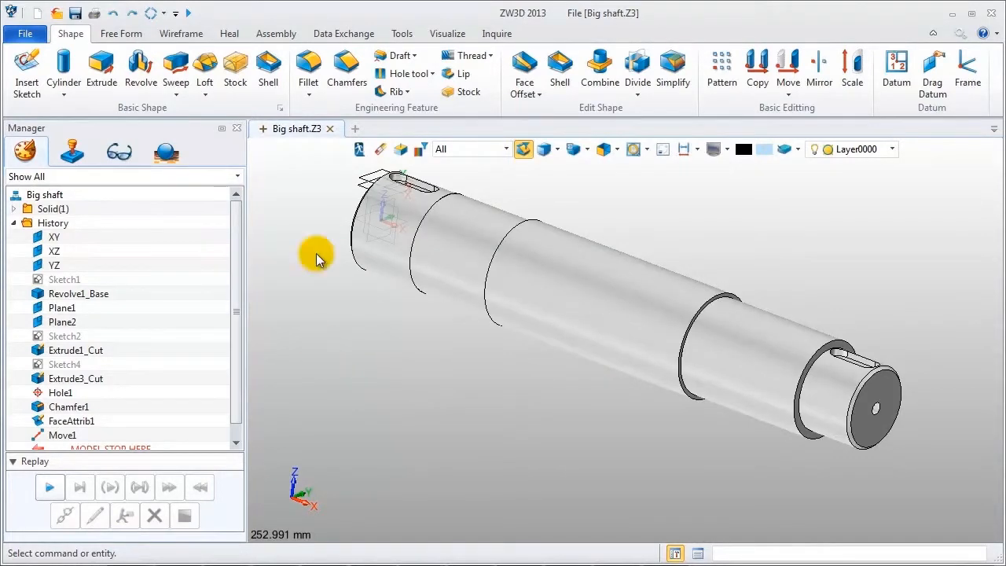
click(334, 56)
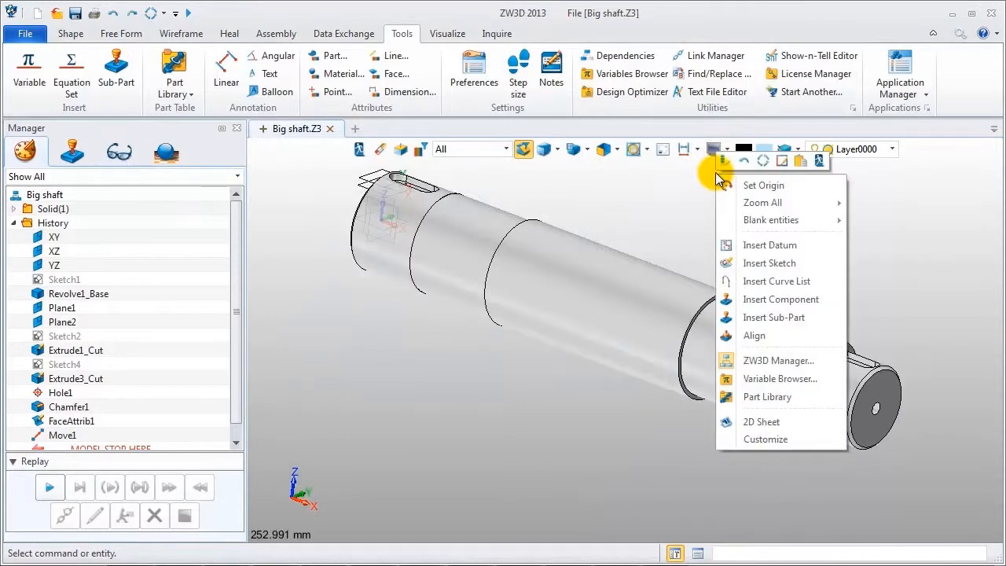
mouse_move(762, 423)
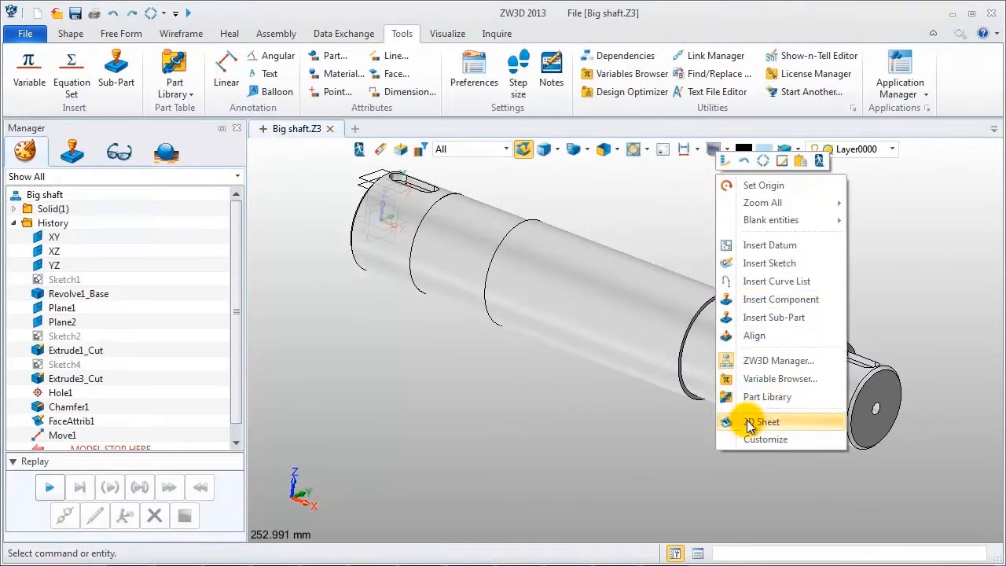
Create a 2D sheet drawing of the shaft using the A3_H(ZWSOFT) template.
click(767, 422)
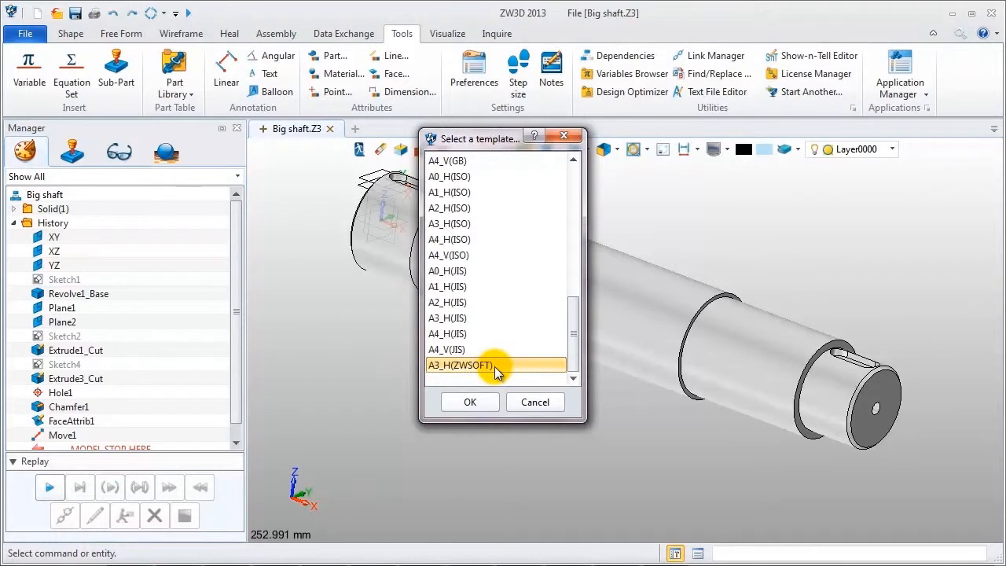
click(469, 402)
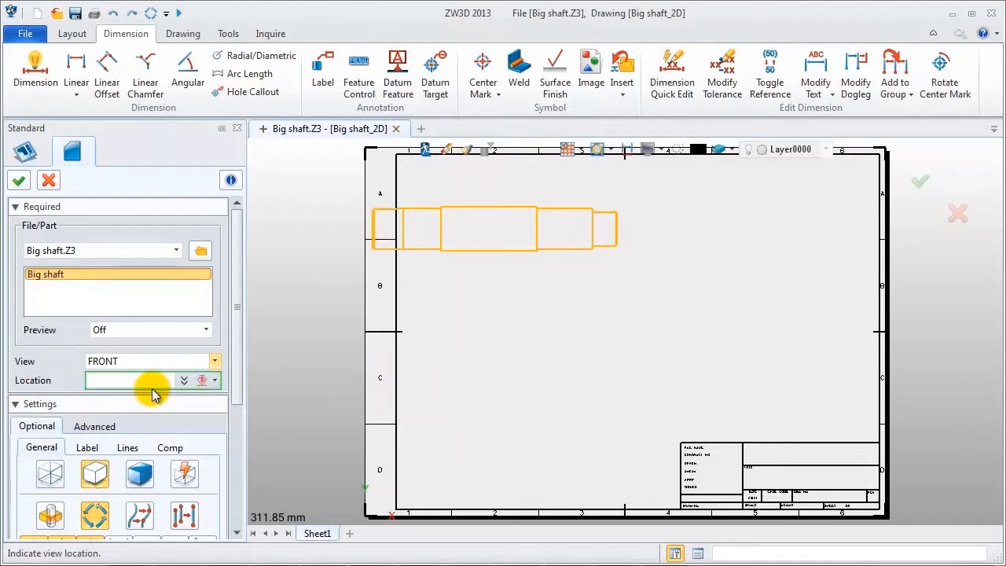
Place the FRONT view at 1:2 scale near the top of Sheet1.
scroll(down, 3)
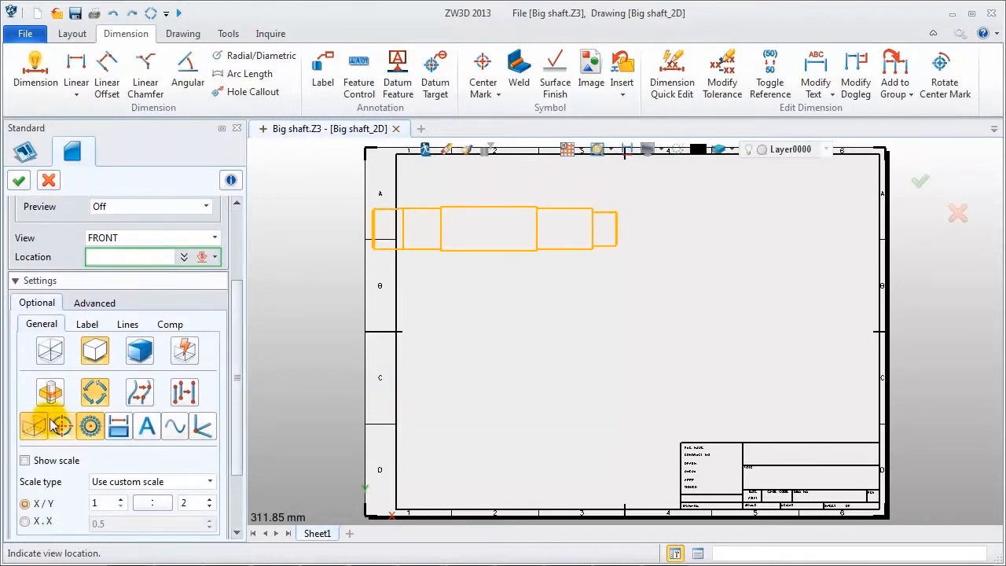
scroll(down, 3)
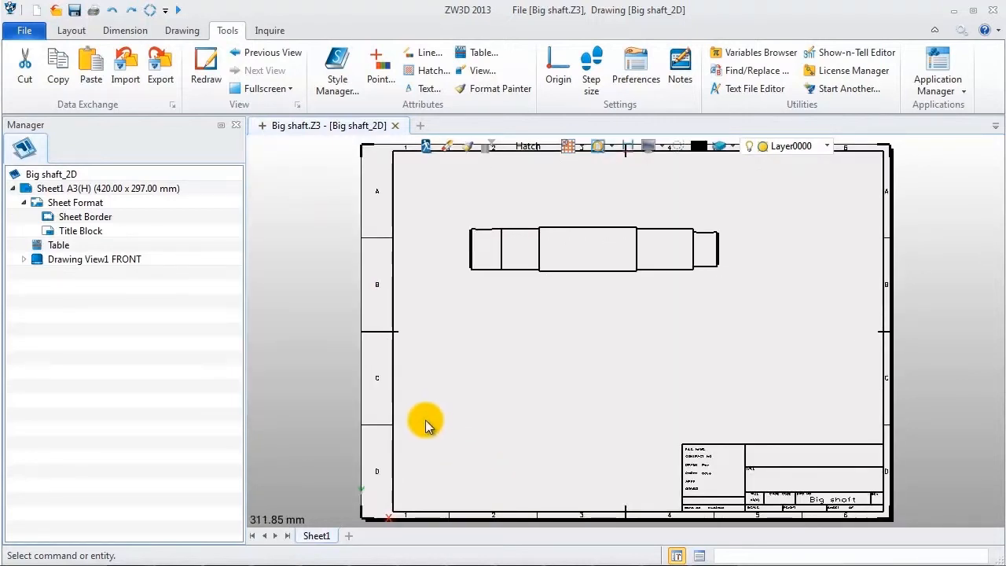
Review Sheet1, Sheet Format, Table and Drawing View1 FRONT in the tree, then collapse Sheet1.
click(125, 30)
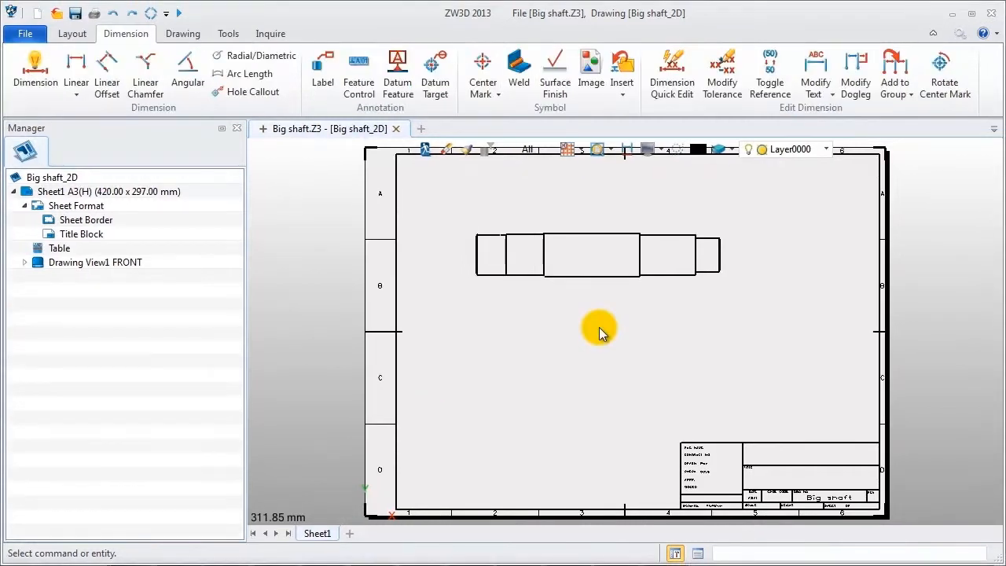
mouse_move(219, 243)
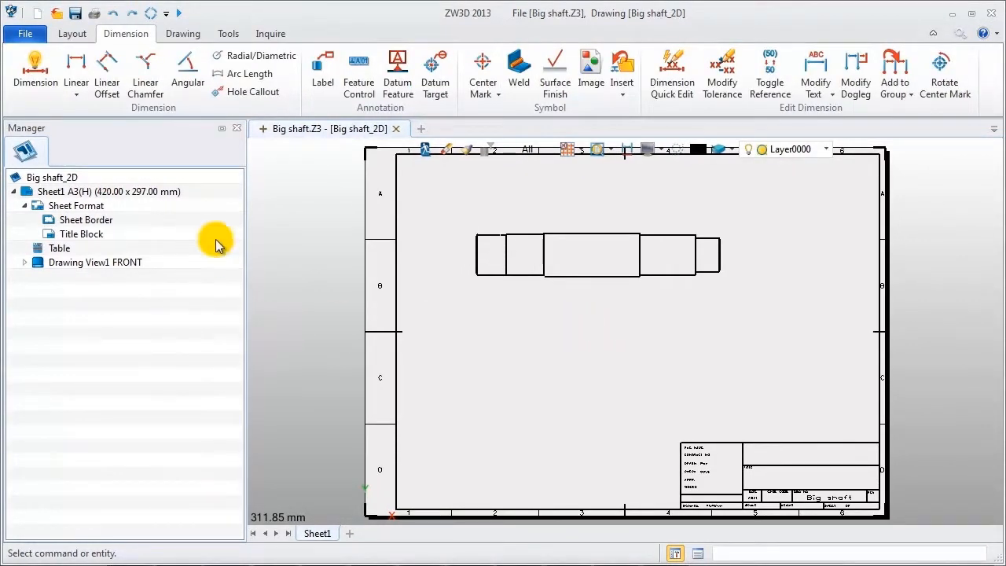
click(110, 191)
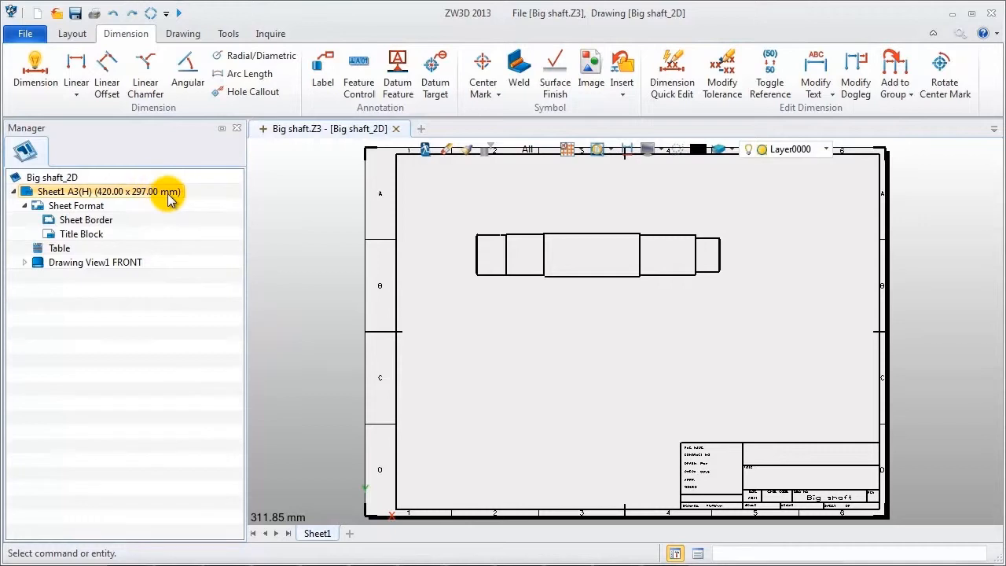
click(75, 205)
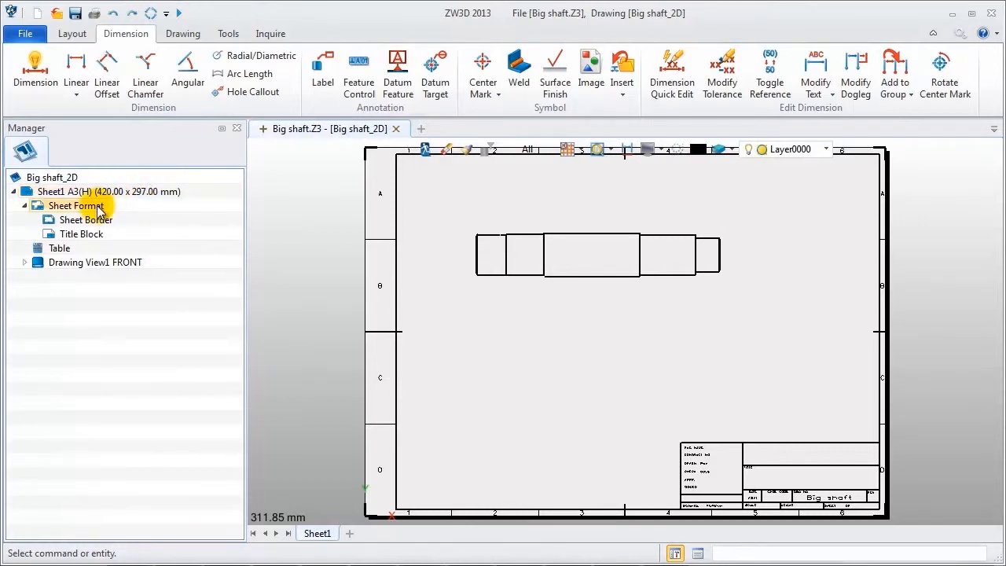
click(59, 248)
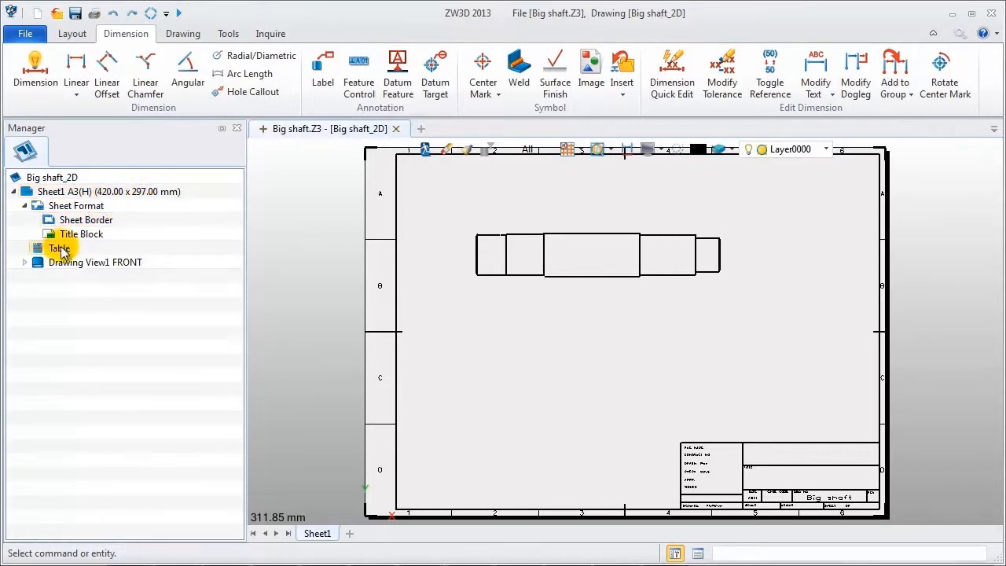
click(24, 262)
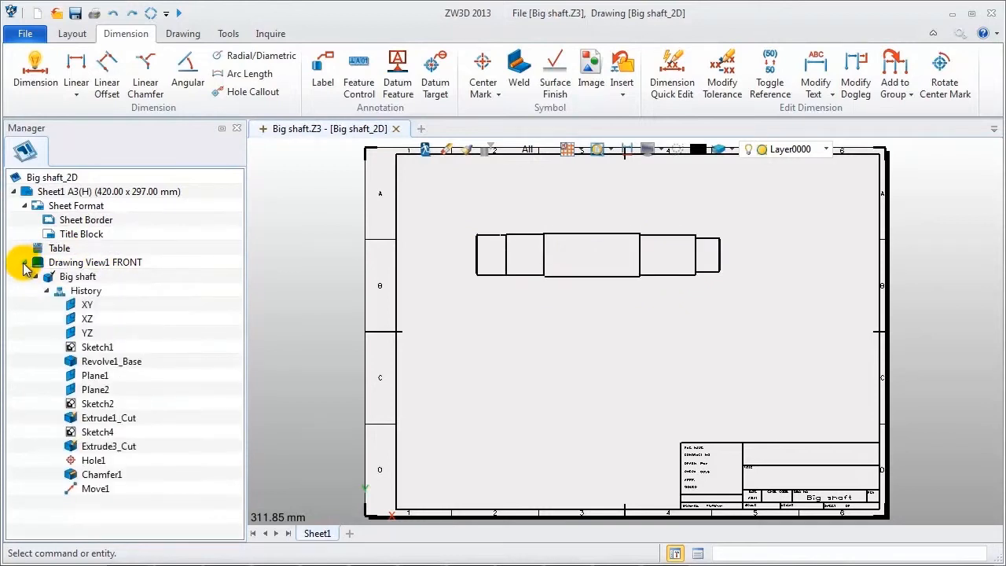
click(47, 290)
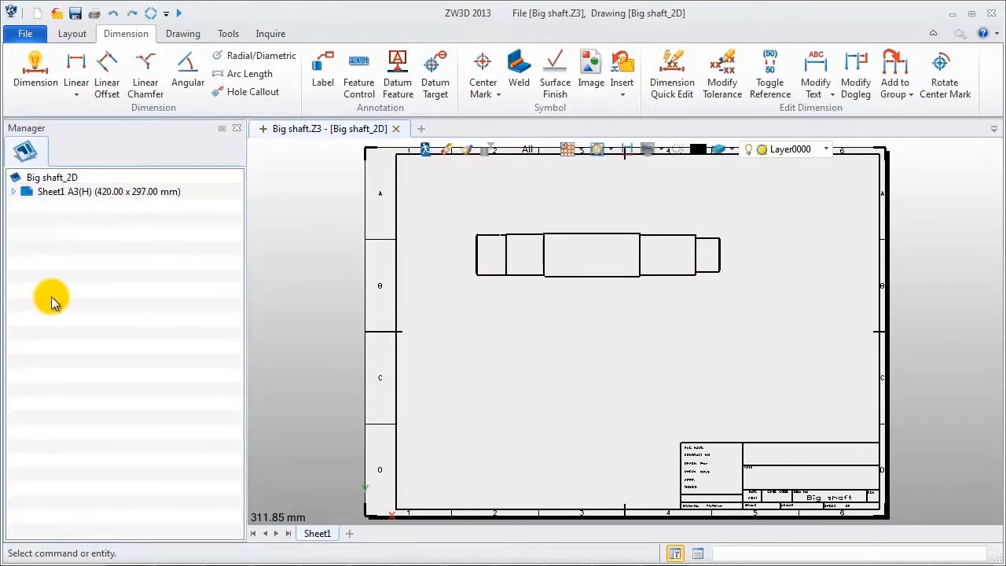
mouse_move(12, 224)
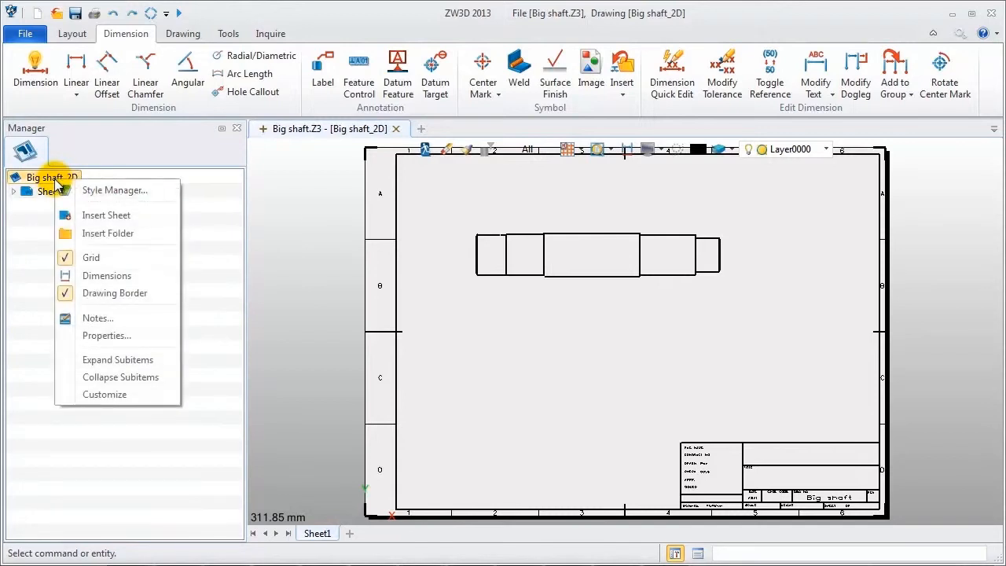
mouse_move(106, 214)
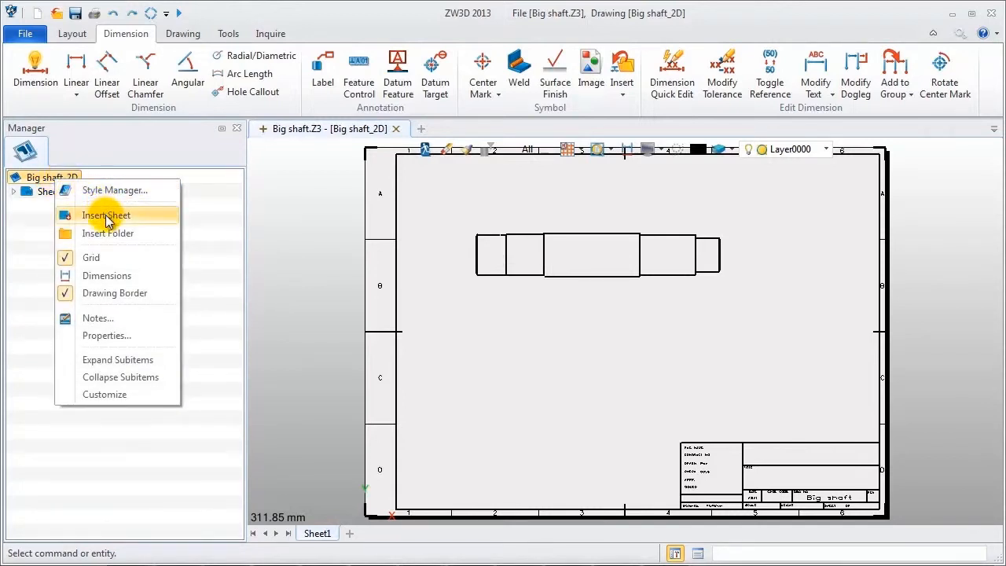
Insert Sheet2 from the Manager and add Sheet3 from the sheet tab.
click(107, 215)
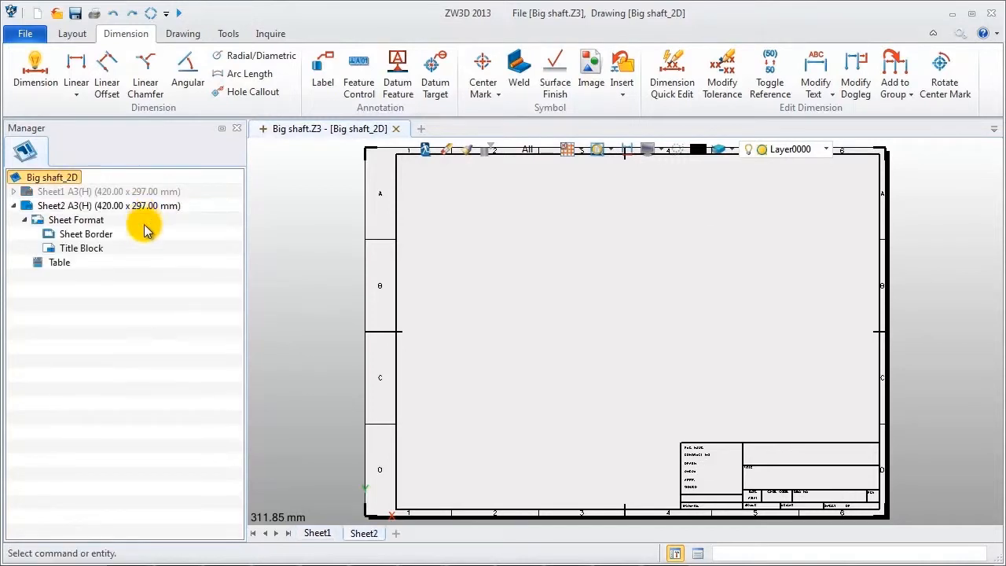
mouse_move(153, 255)
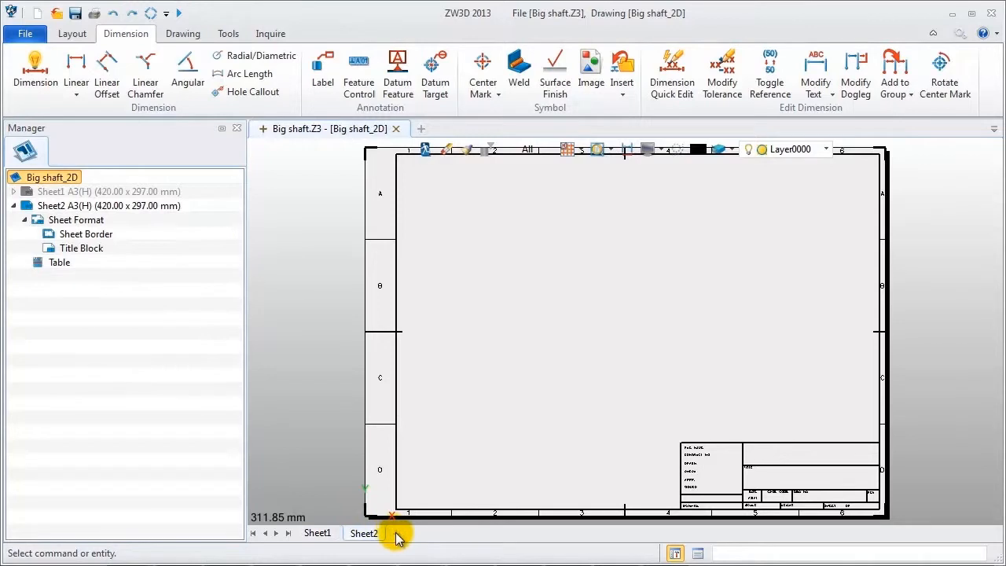
click(421, 533)
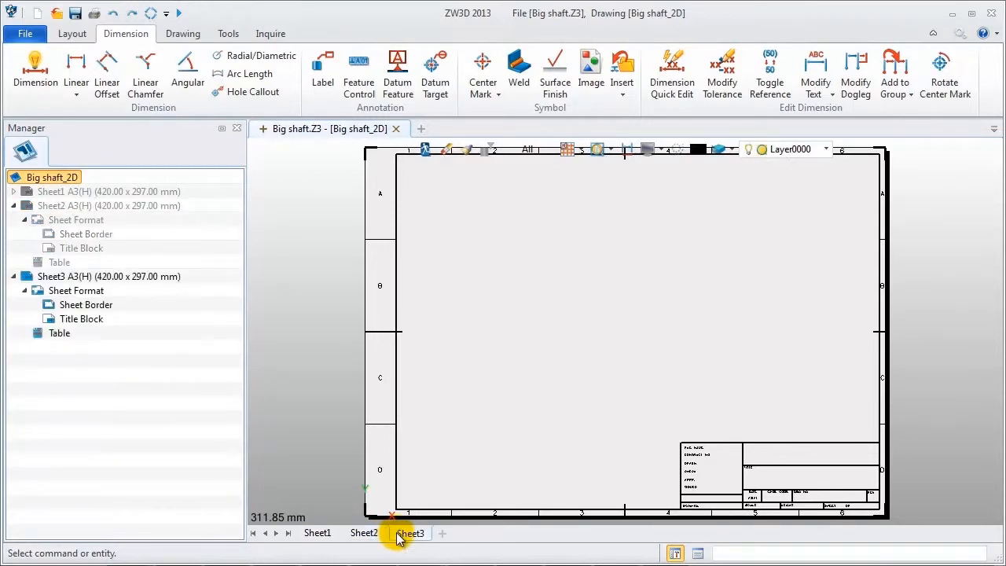
mouse_move(363, 533)
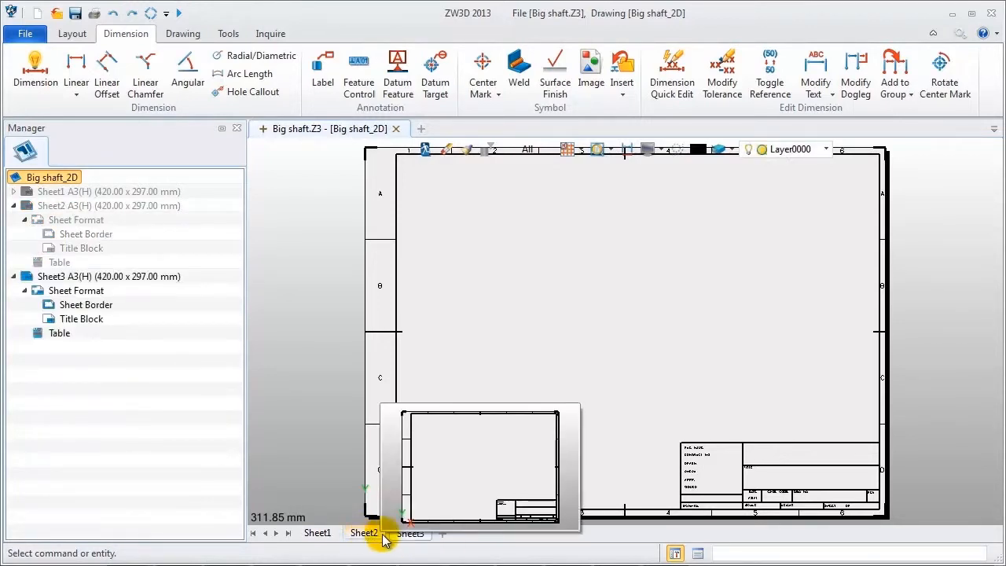
click(72, 33)
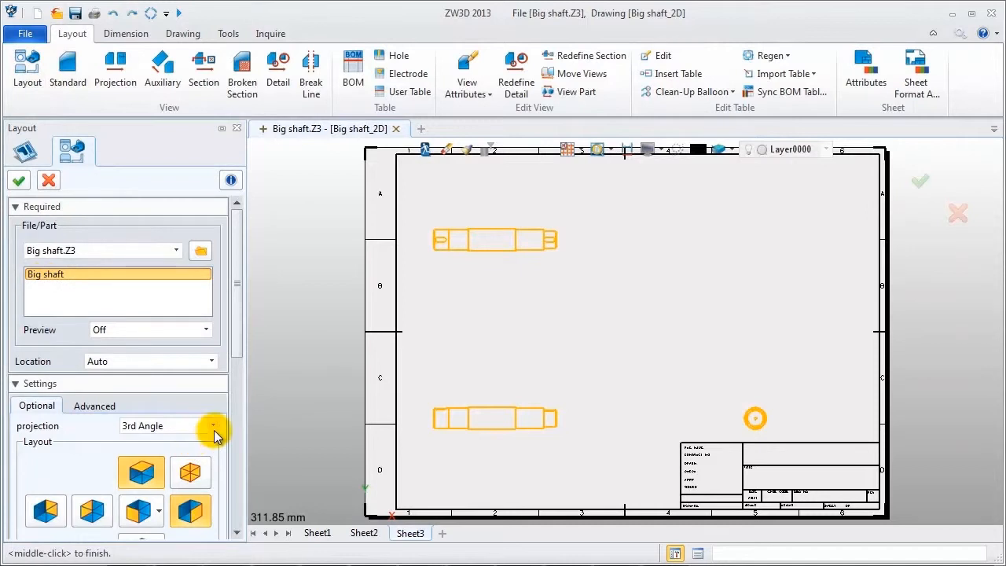
Lay out the front view with two projected views on Sheet3 in 1st Angle projection.
click(205, 425)
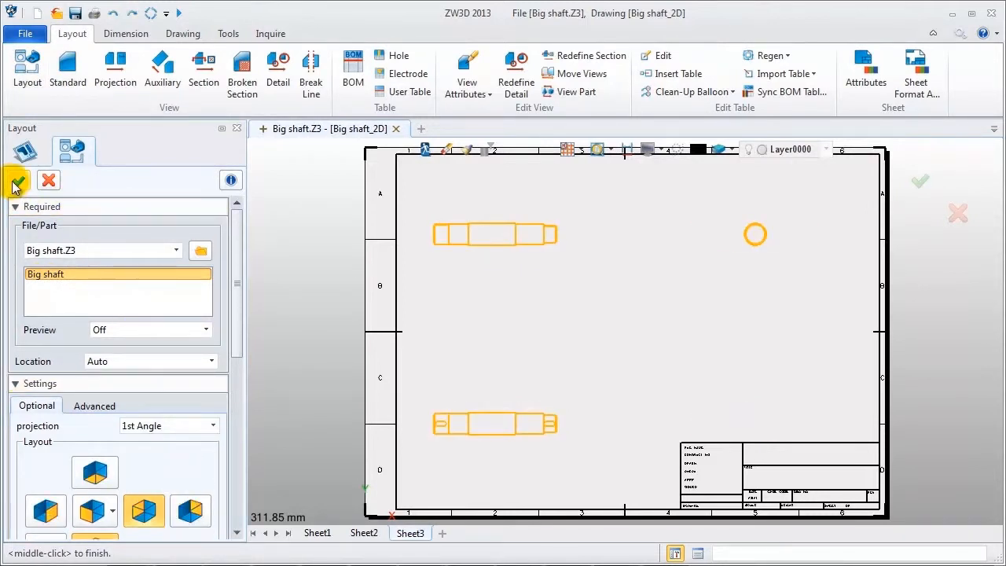
click(16, 182)
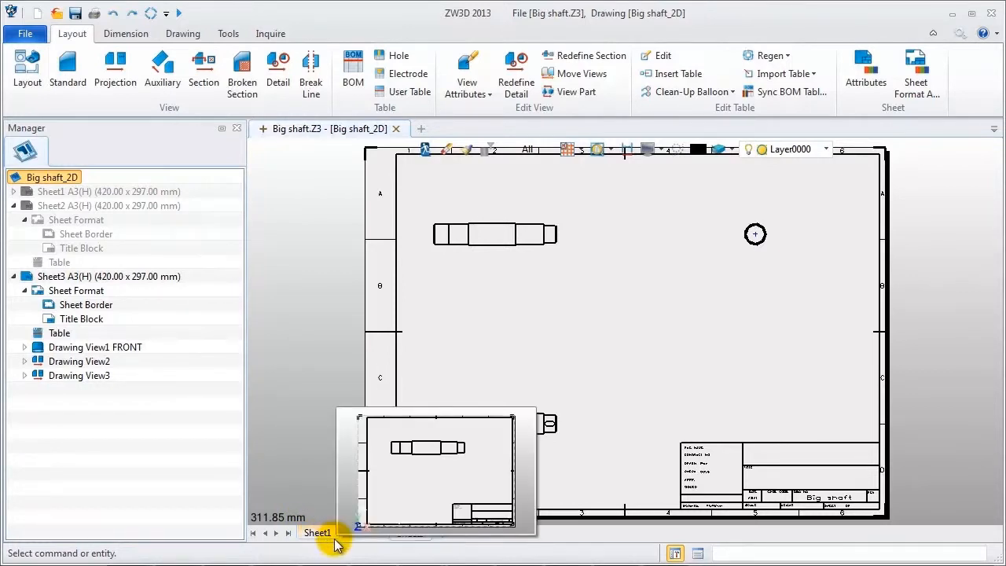
Return to the Sheet1 tab and collapse Sheet2 in the Manager tree.
click(411, 533)
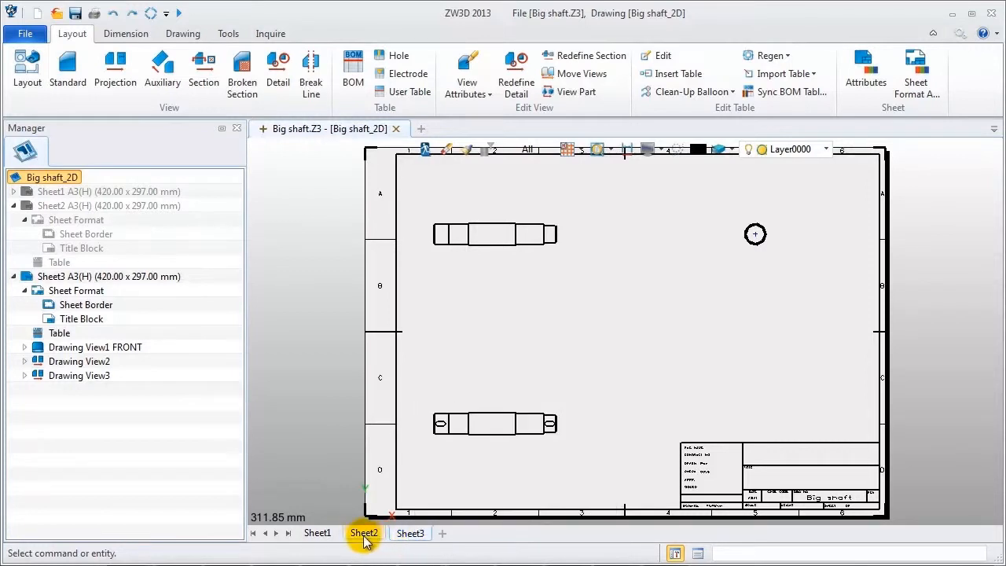
mouse_move(328, 503)
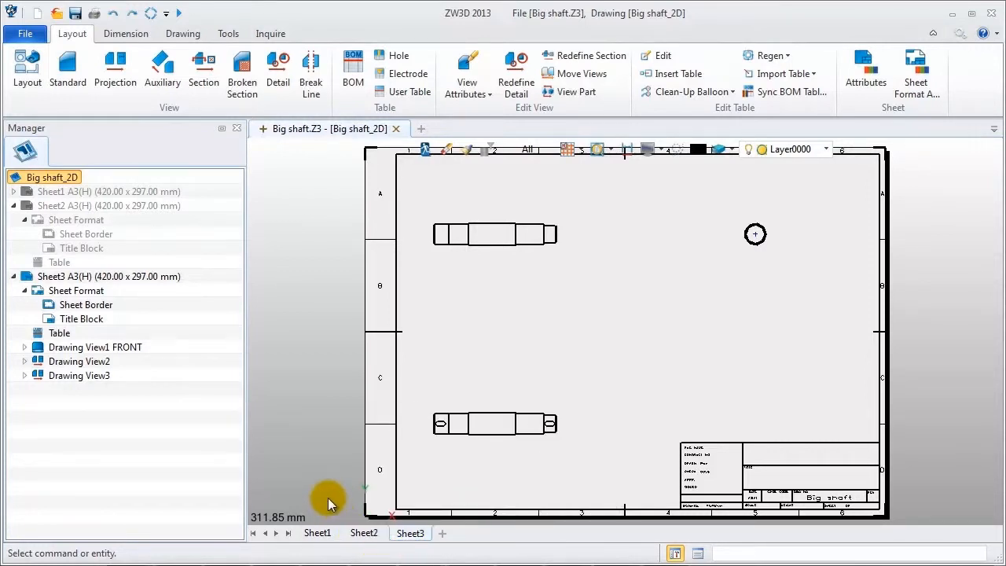
mouse_move(318, 533)
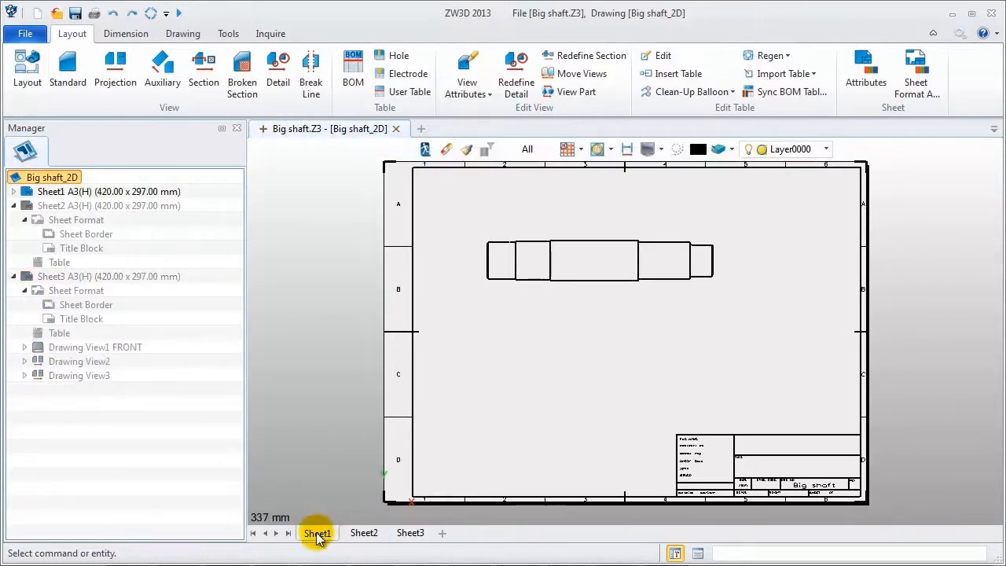
click(14, 206)
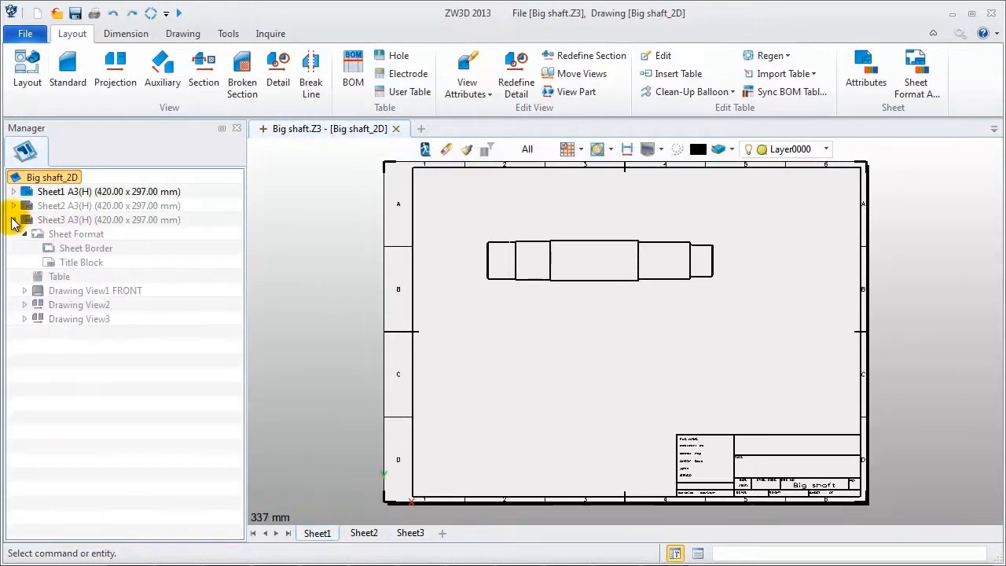